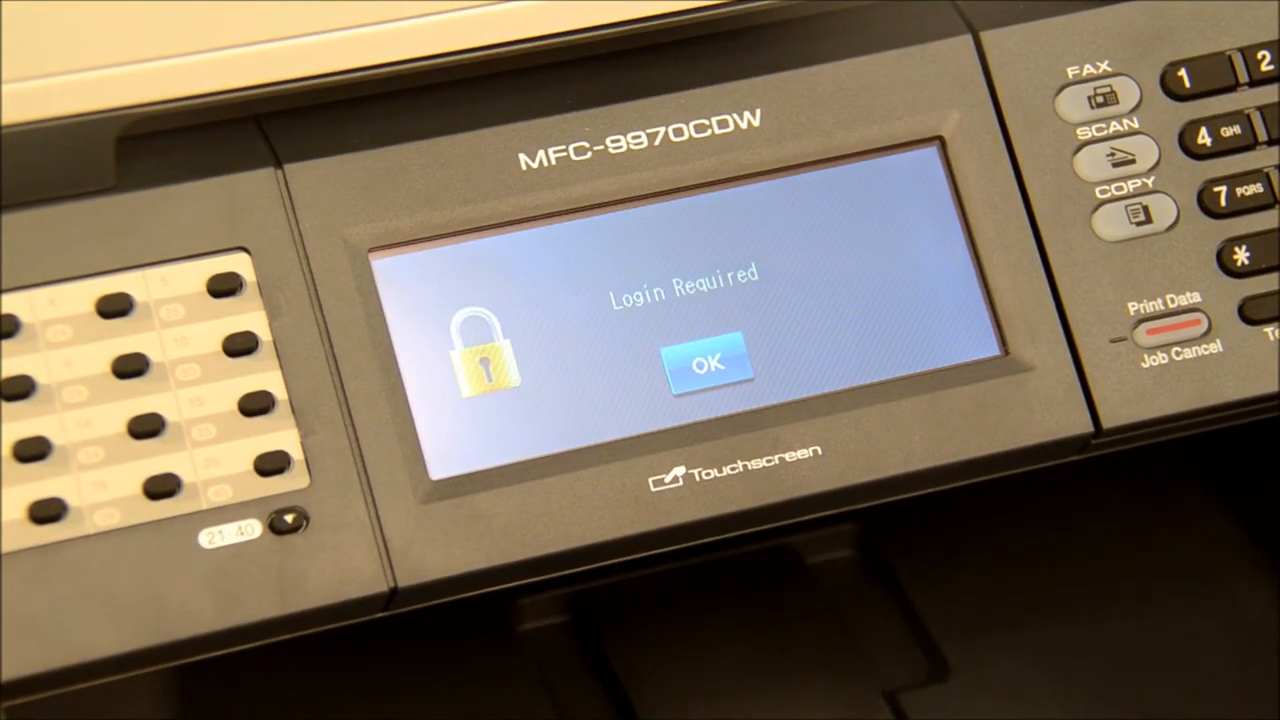
- Tap OK on the Brother printer's Login Required message
click(709, 362)
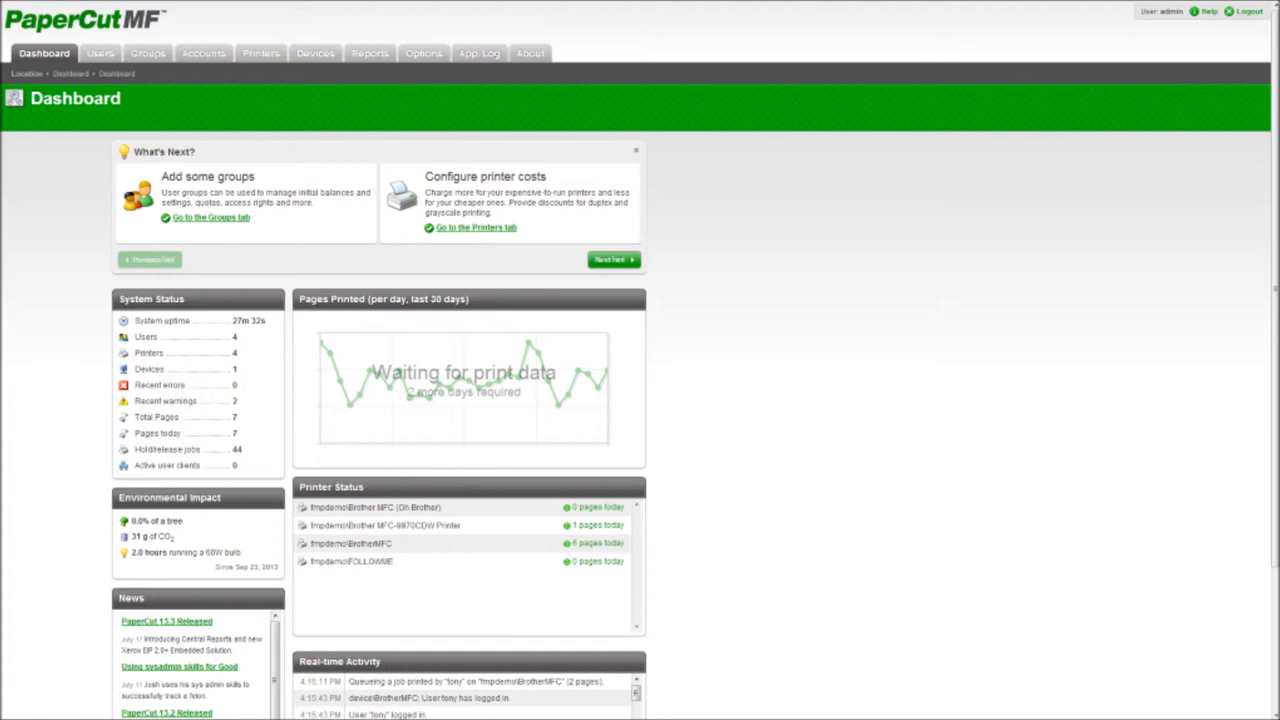
- Open the Users tab to browse user doug's account and print jobs
click(260, 53)
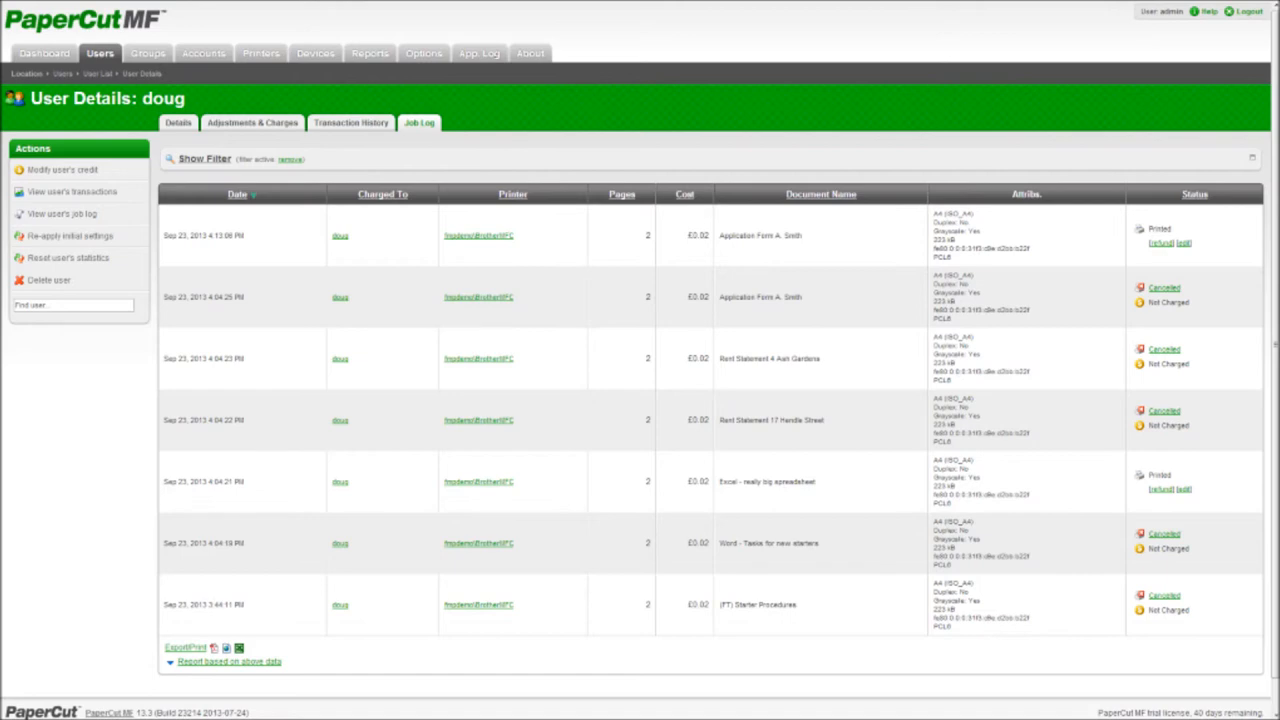
- Visit Reports, return to doug's Details, then show the four-user User List
click(370, 53)
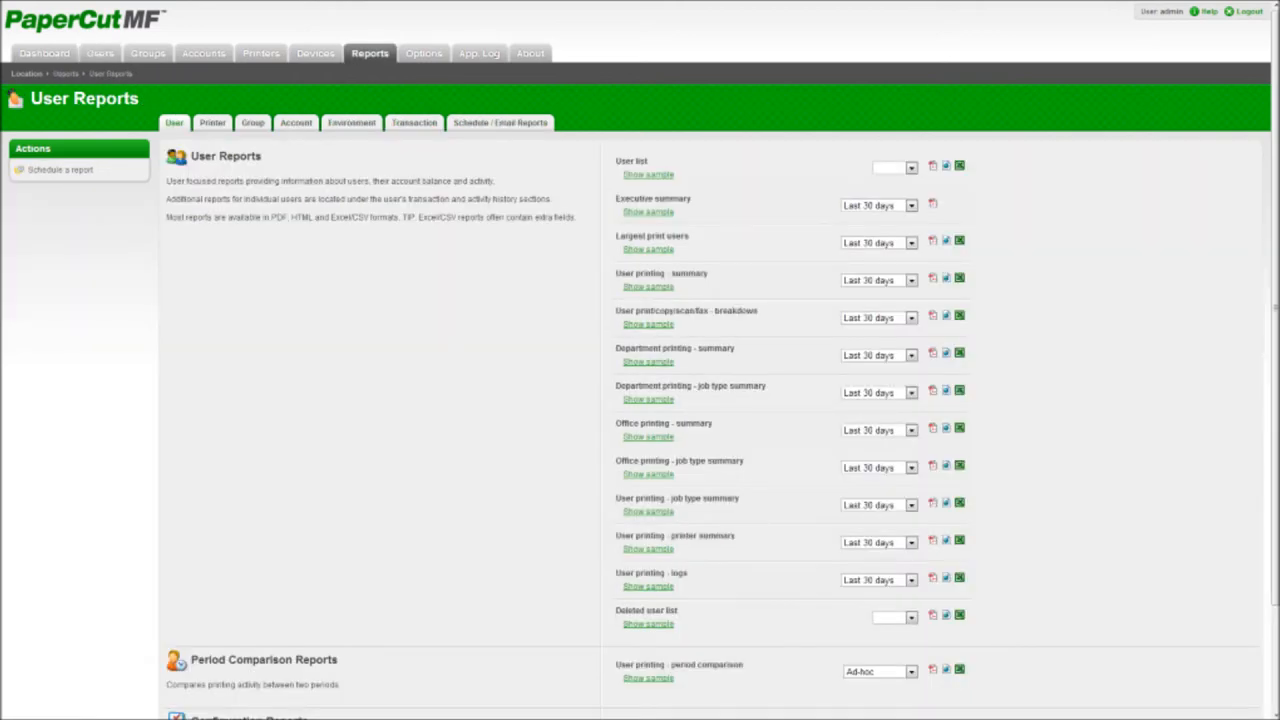
click(99, 53)
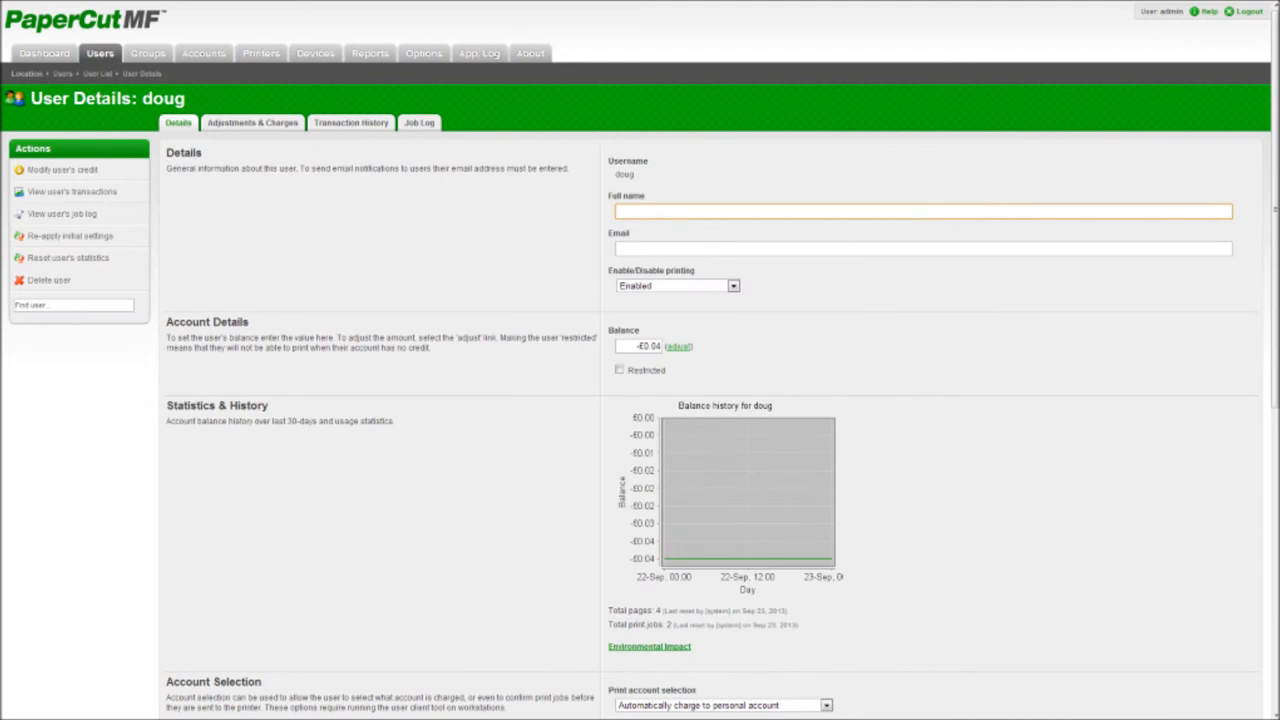
click(97, 73)
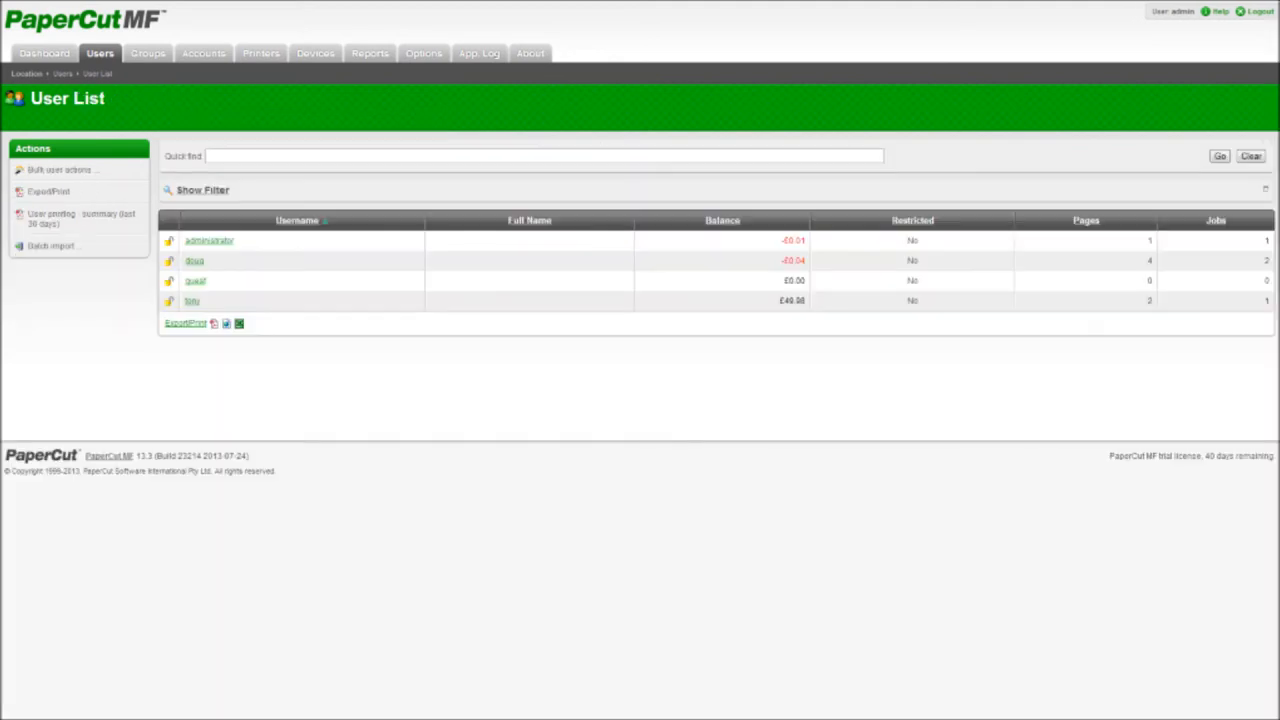